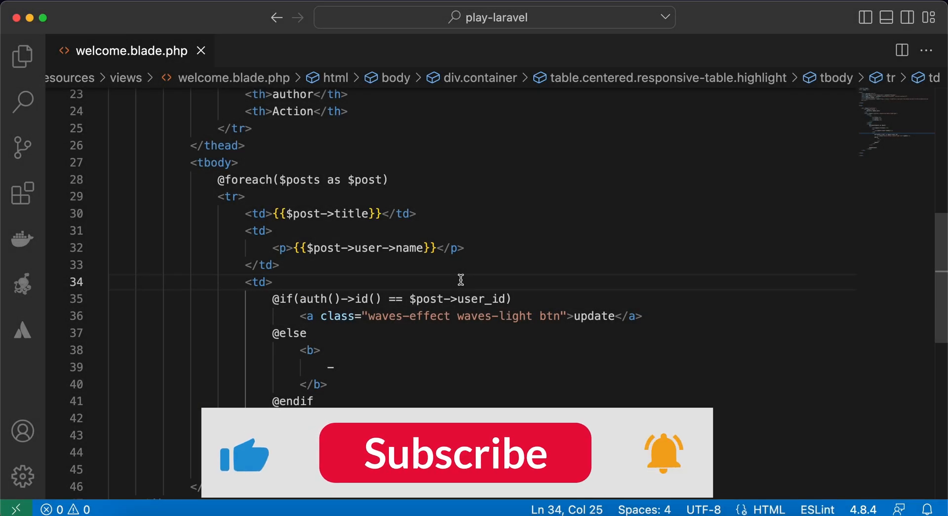
Review the /learn posts page showing one UPDATE button, then return to welcome.blade.php
click(454, 453)
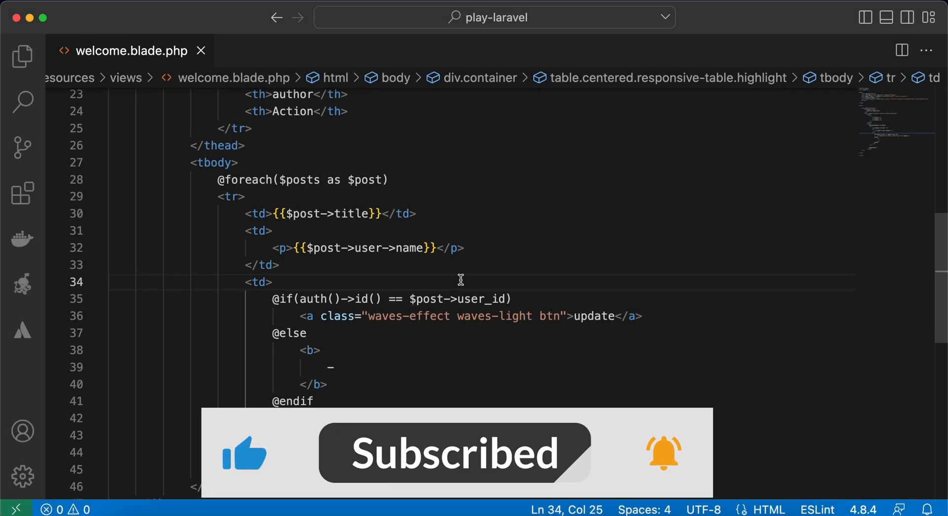
scroll(up, 3)
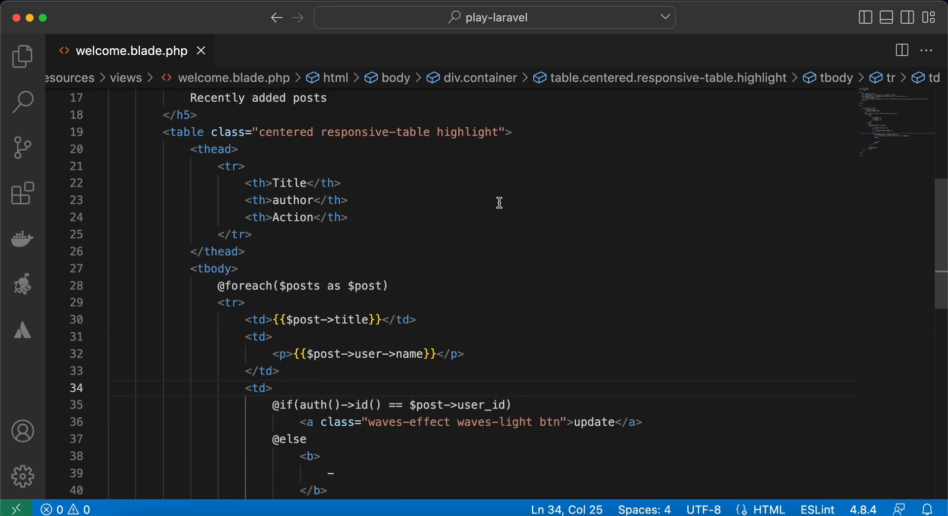
scroll(down, 3)
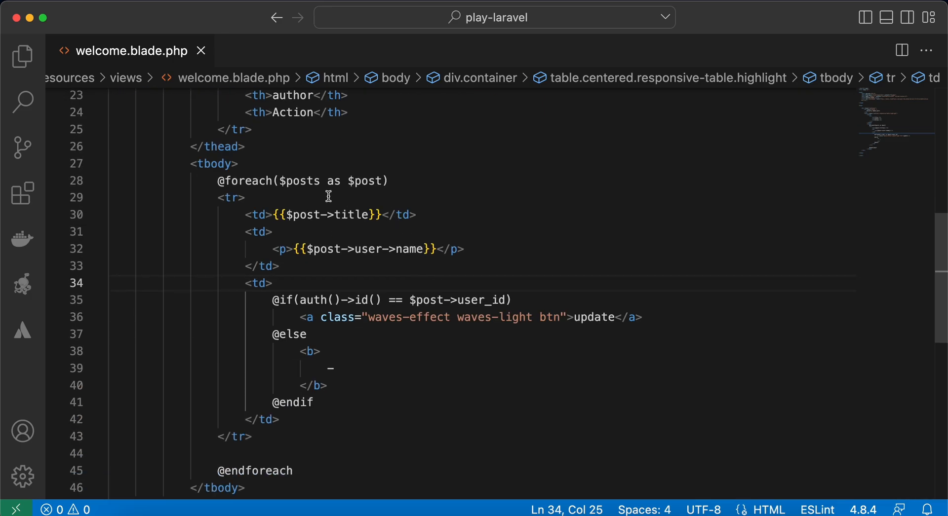
mouse_move(331, 318)
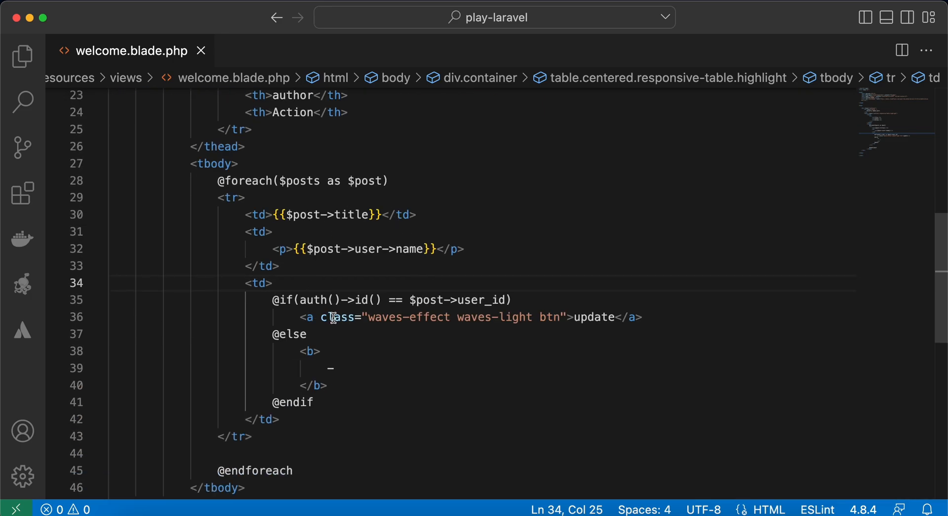
drag(300, 300, 363, 301)
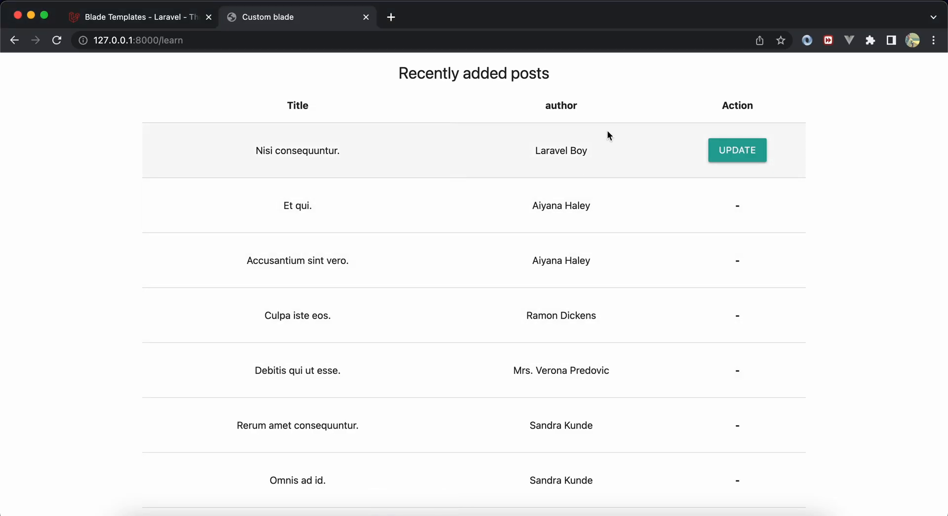
double_click(551, 150)
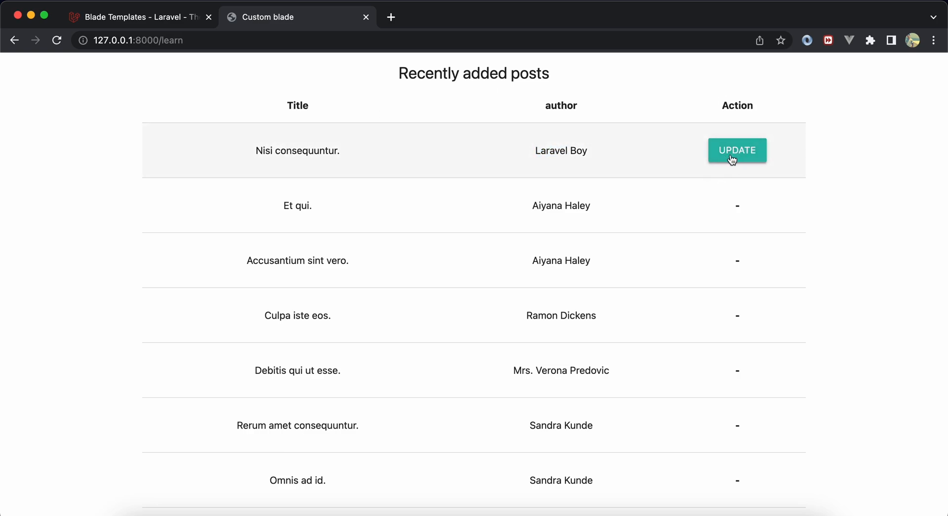
scroll(down, 3)
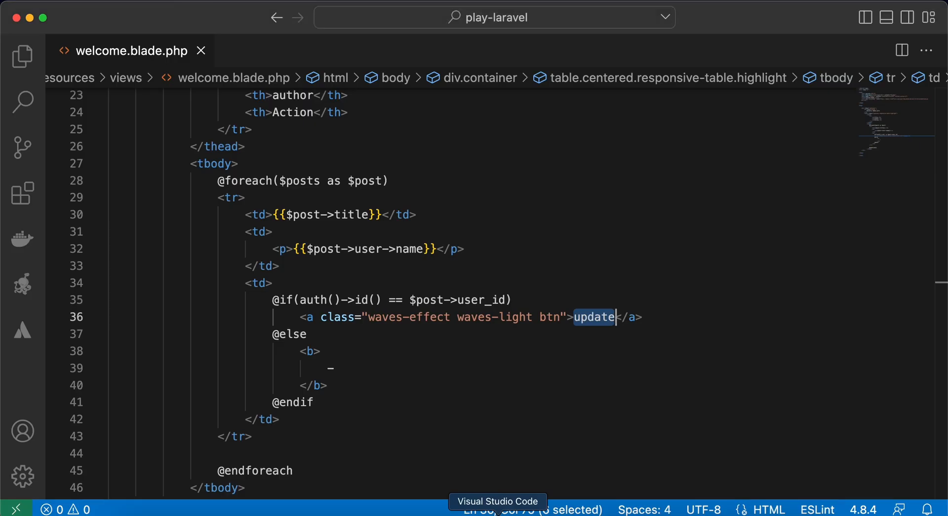
click(281, 300)
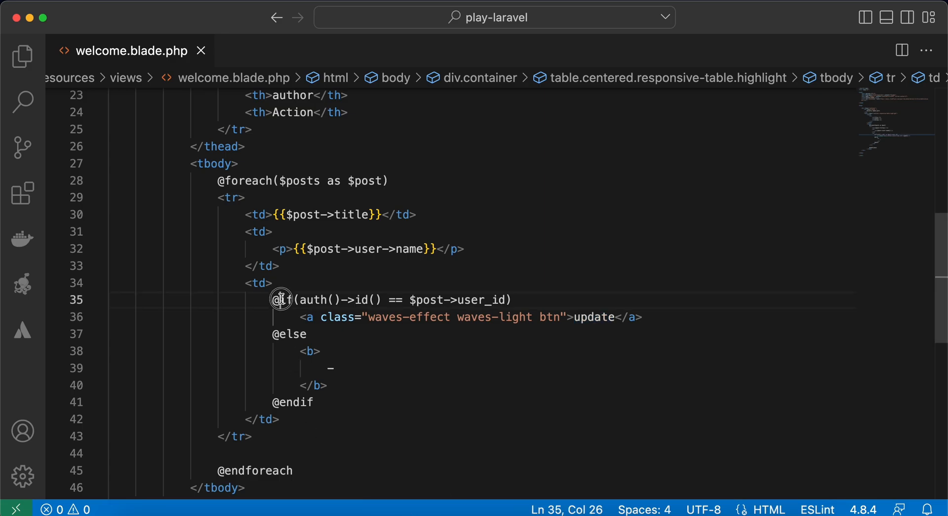
text(isPost)
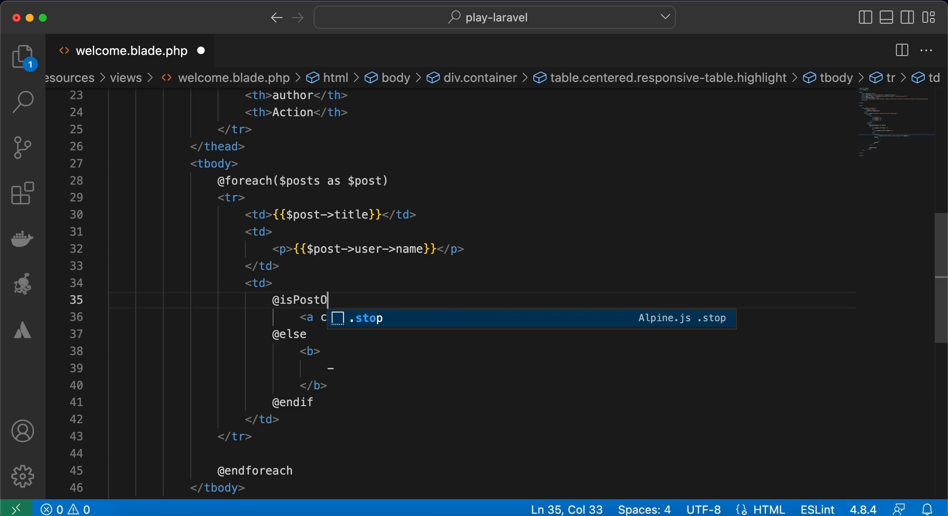
text(Owner()
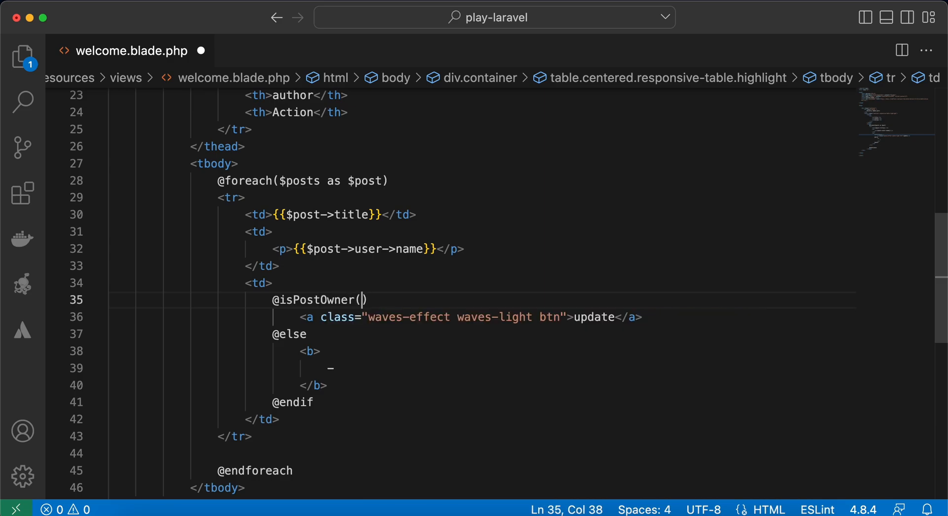
text($post)
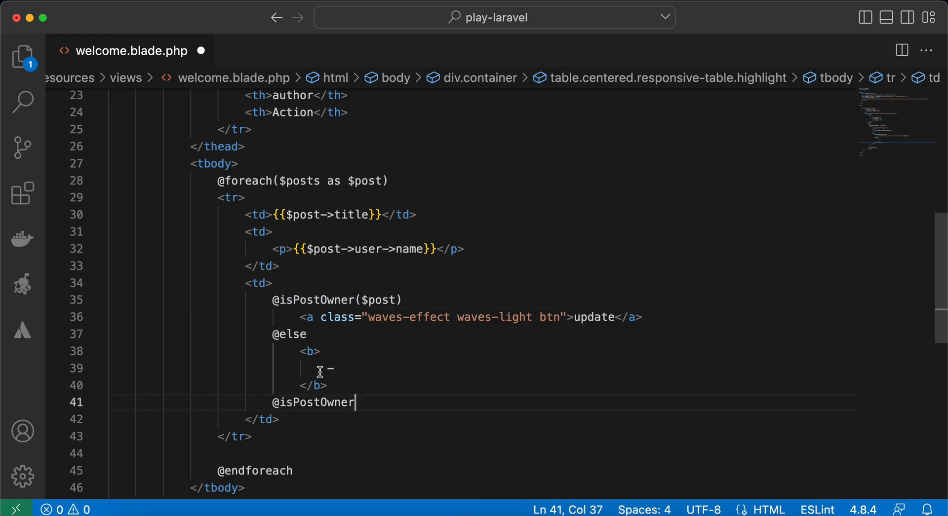
drag(357, 402, 241, 335)
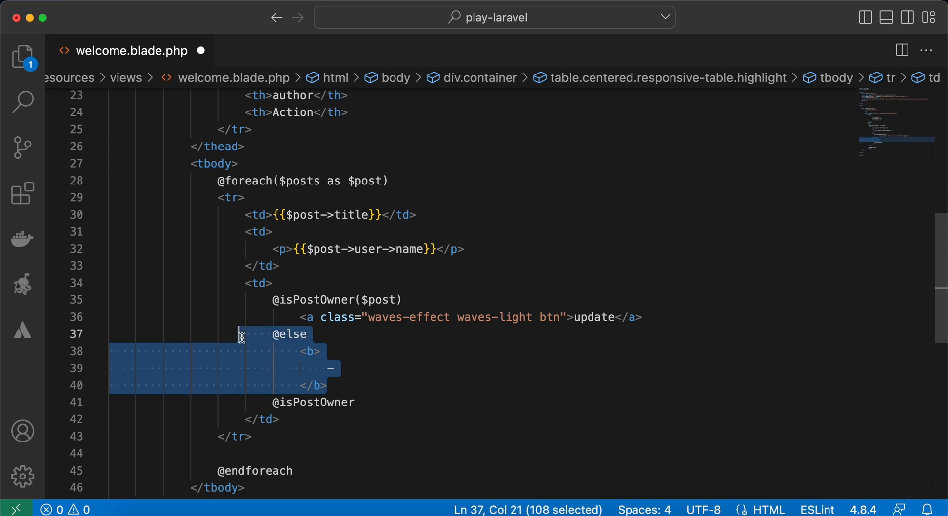
click(266, 17)
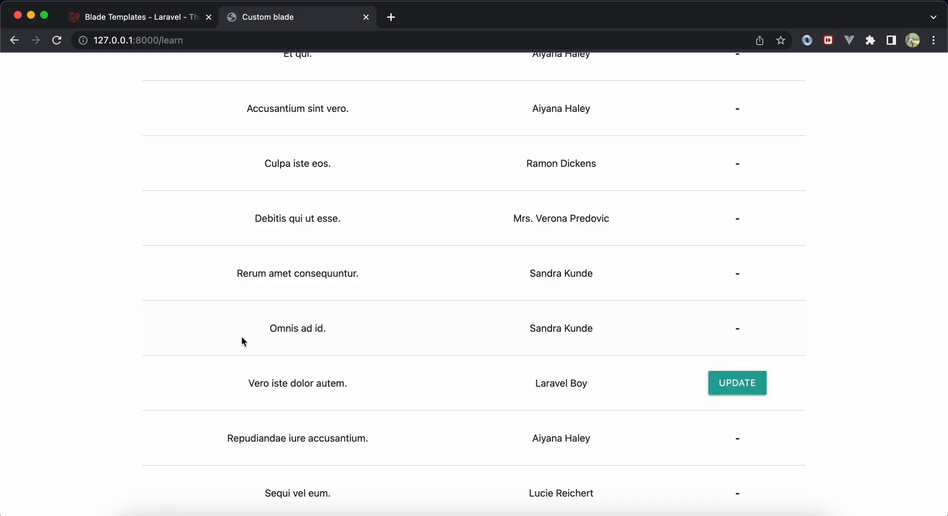
scroll(up, 3)
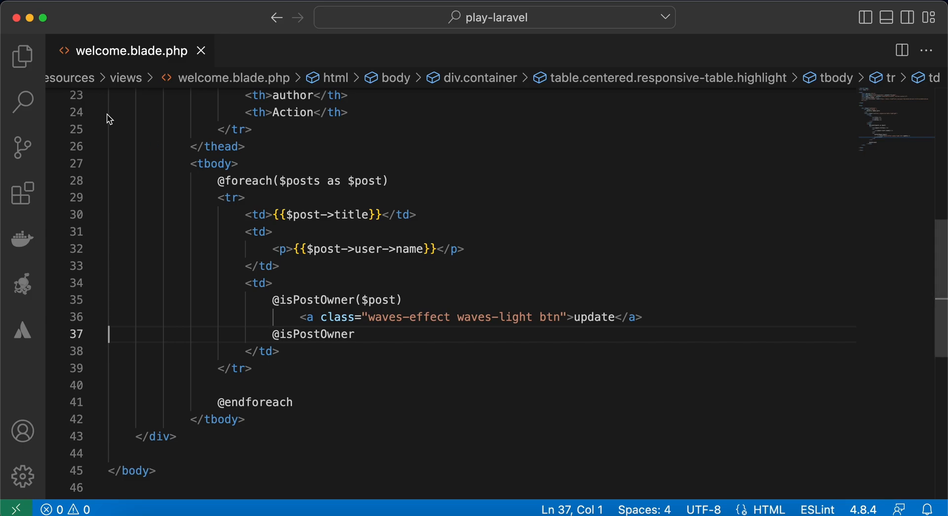
Collapse the project tree and expand app > Providers to reach AppServiceProvider.php
click(22, 55)
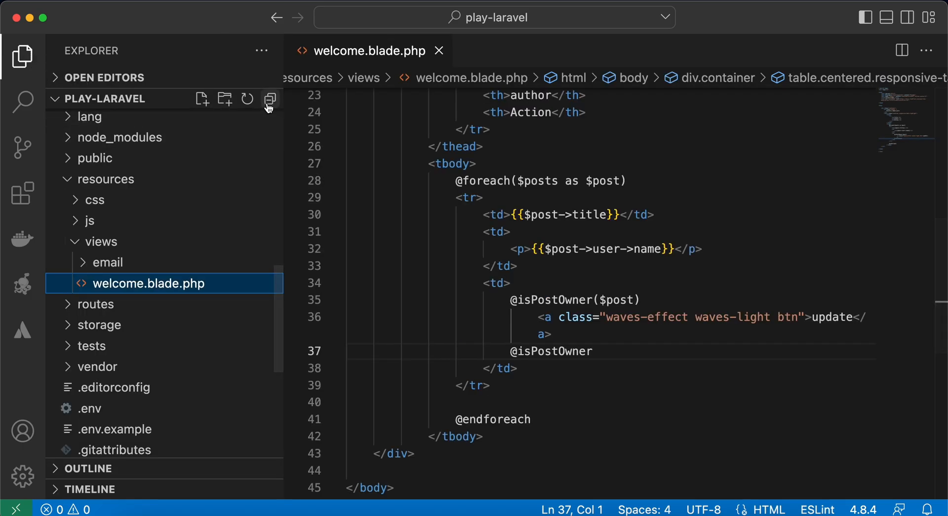
click(270, 98)
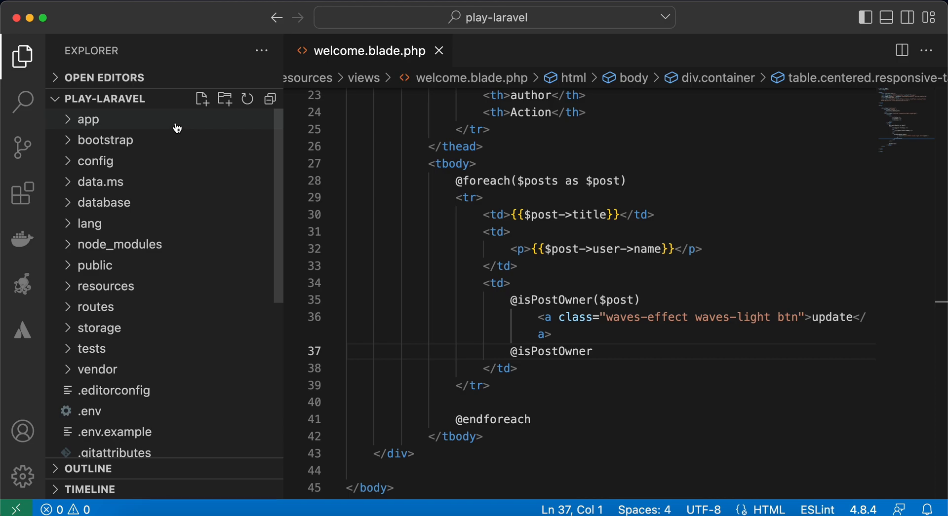
click(88, 120)
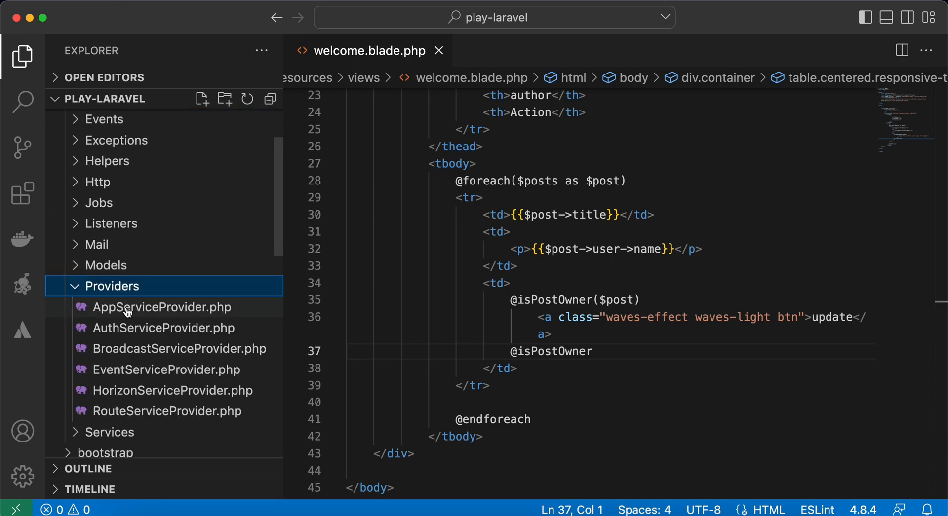
mouse_move(160, 313)
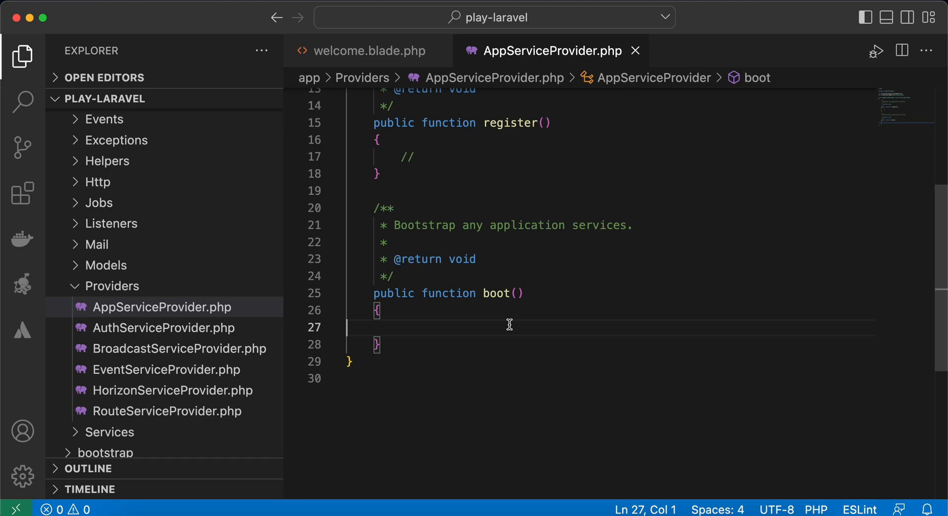
Register Blade::if('isPostOwner') in boot with a closure taking Post $post
text(Blade)
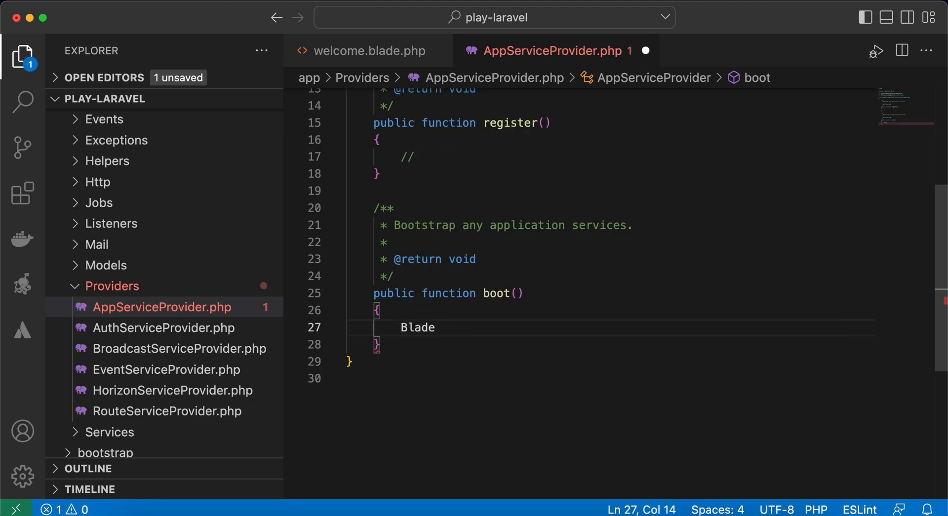
text(::if()
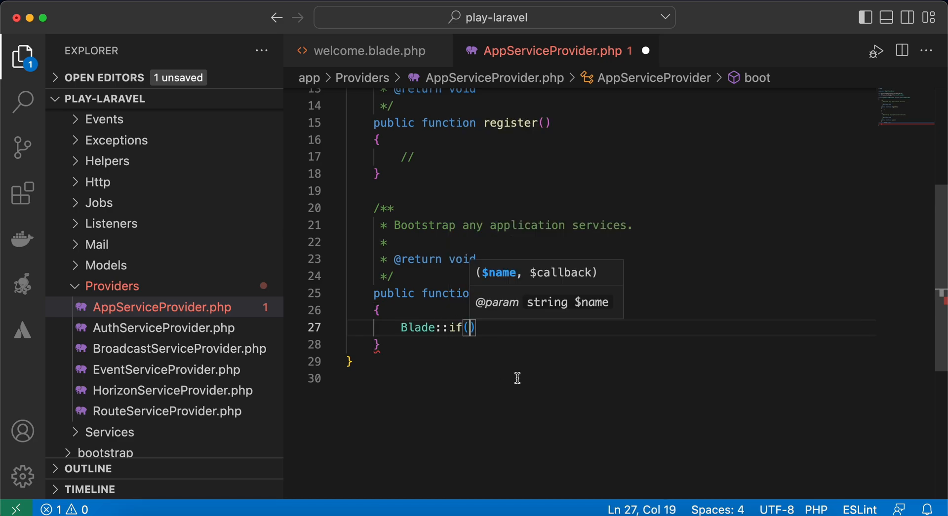
text('isPostOwner',)
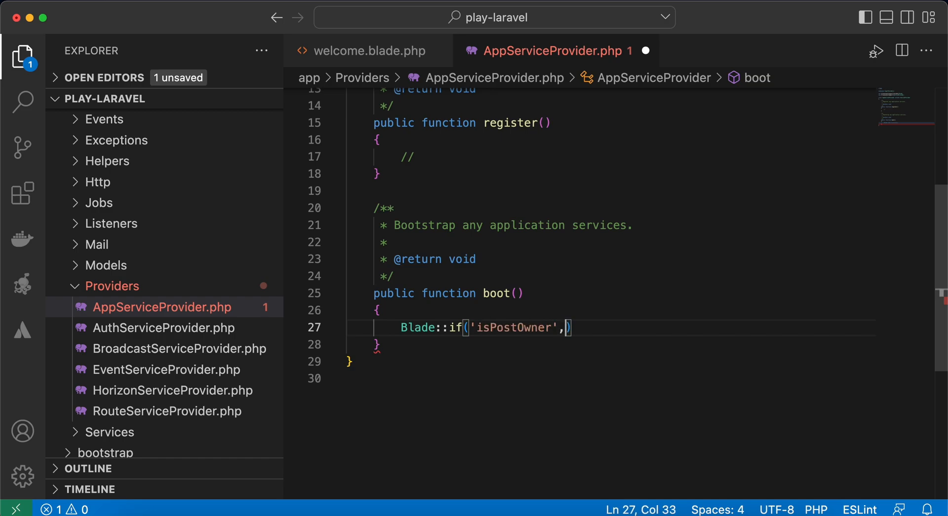
text(function()
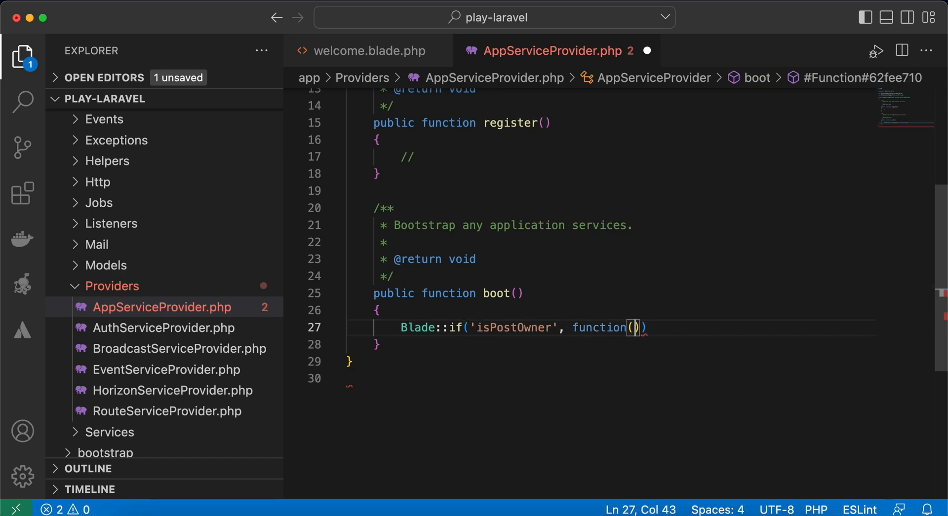
text($)
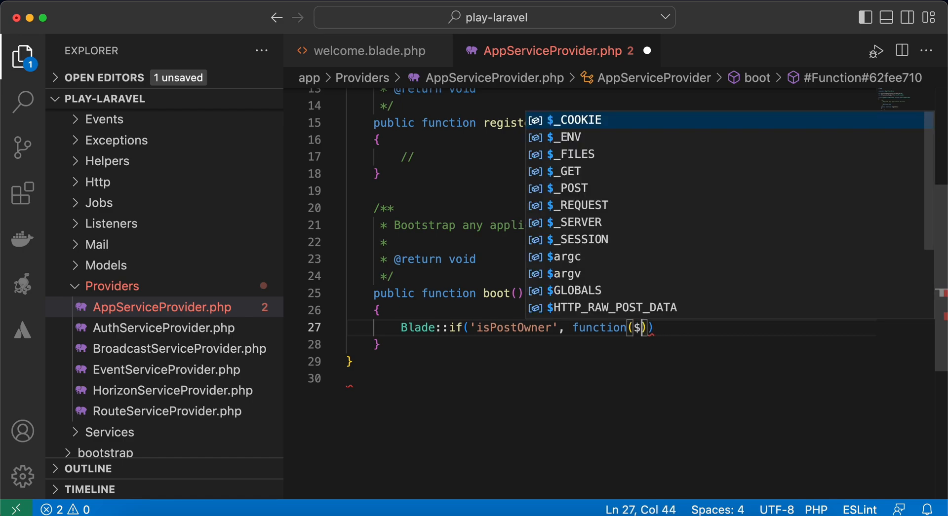
text(post)
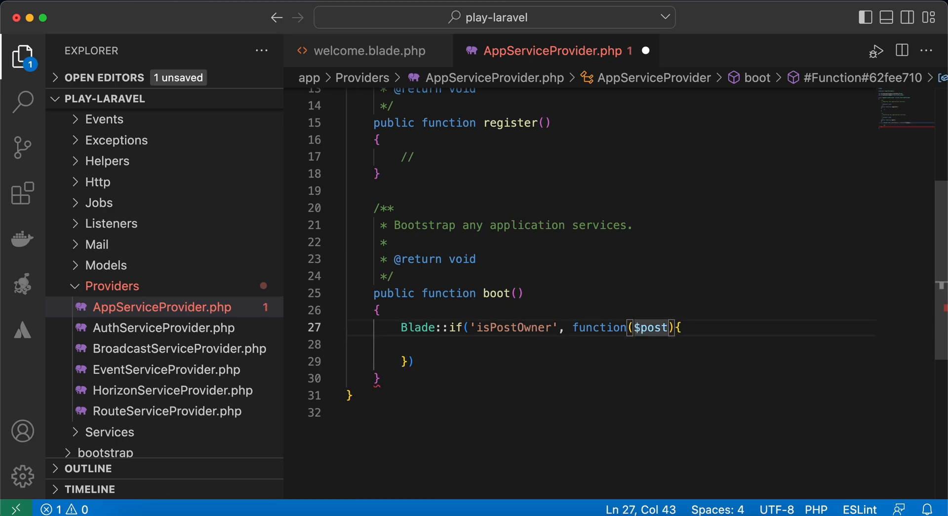
text(Pos)
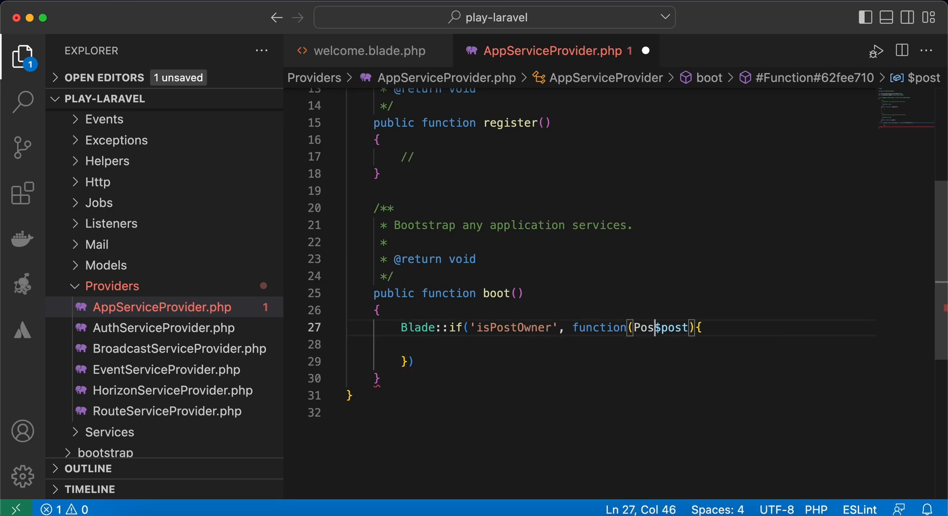
text(t)
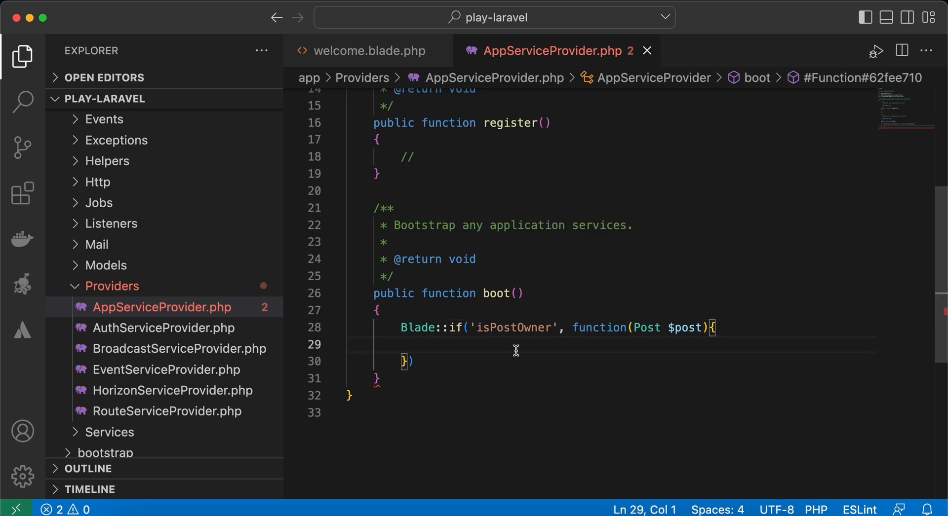
text(;)
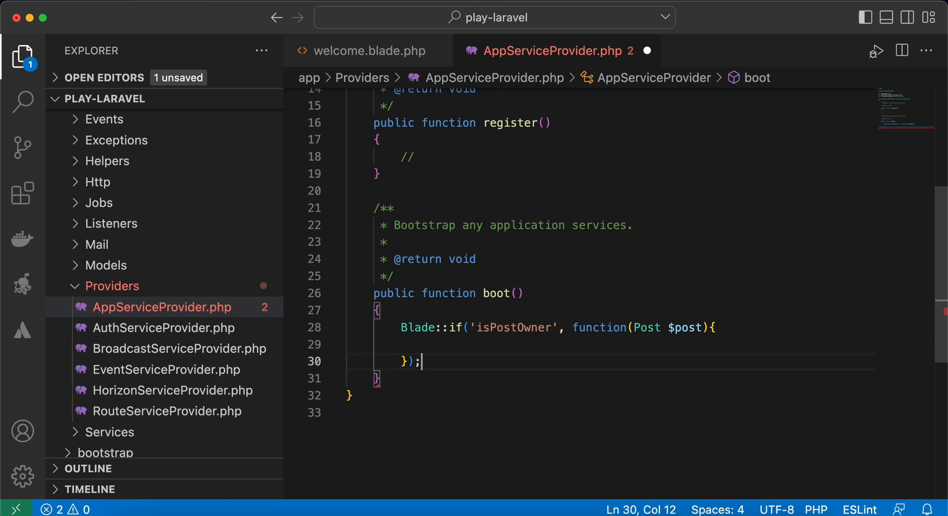
Return auth()->id() == $post->user_id from the closure and save the provider
text(return)
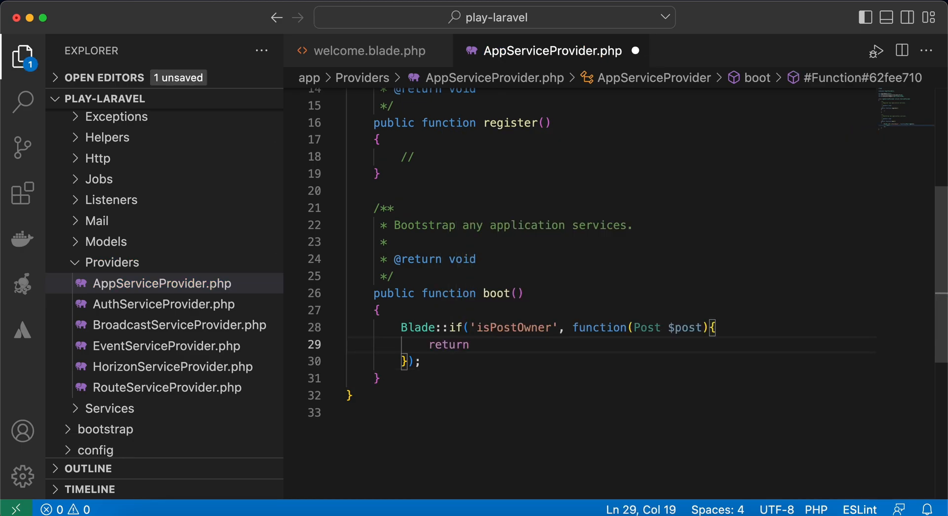
text(auth()->id()
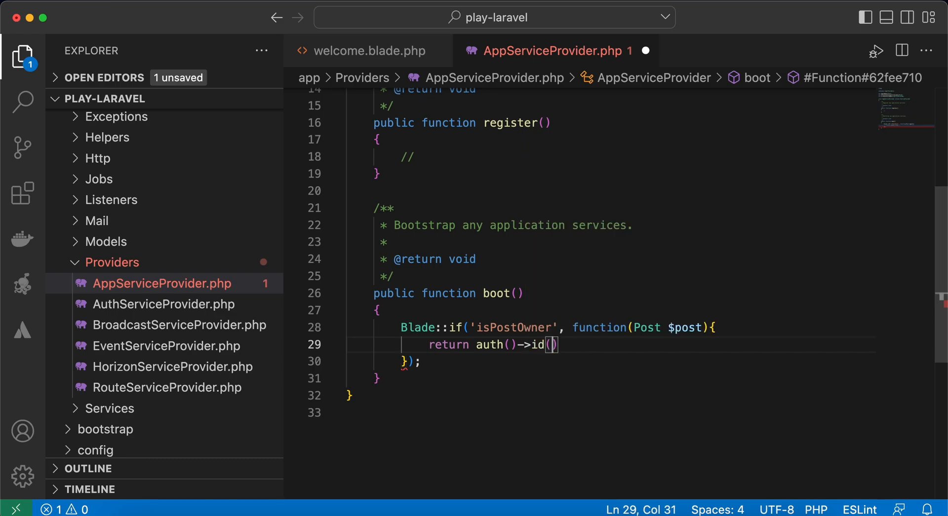
text(==)
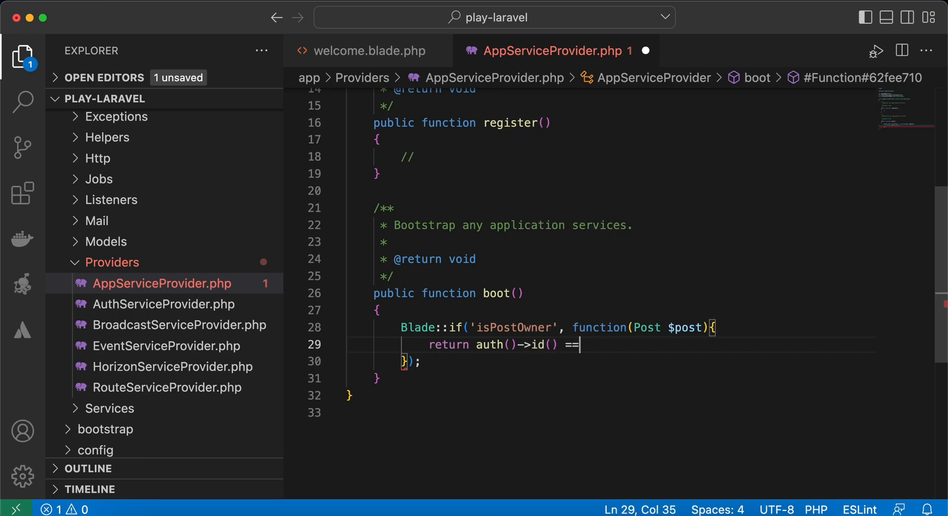
text($post->)
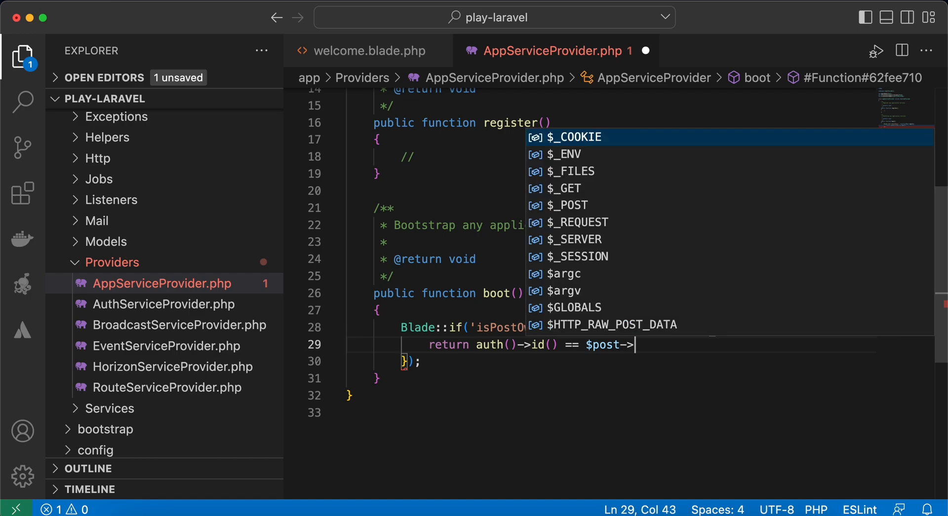
text(user_id;)
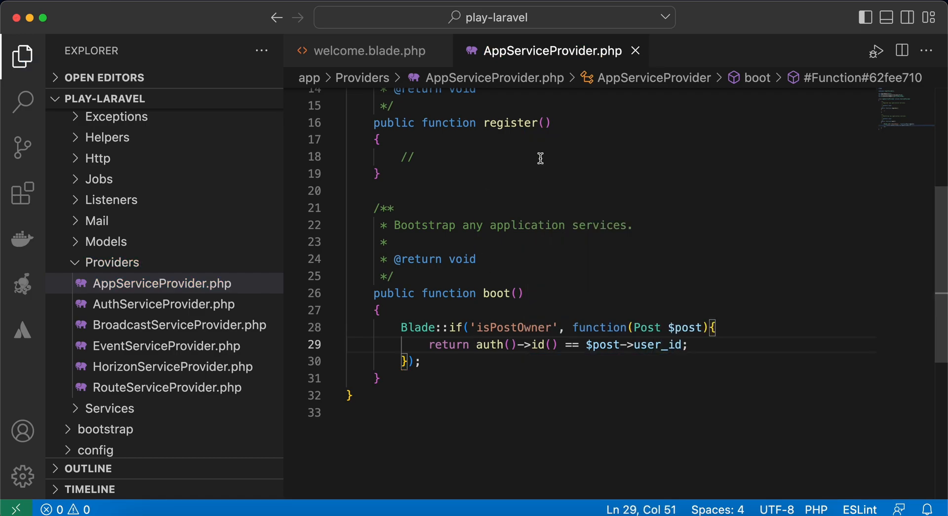
click(366, 50)
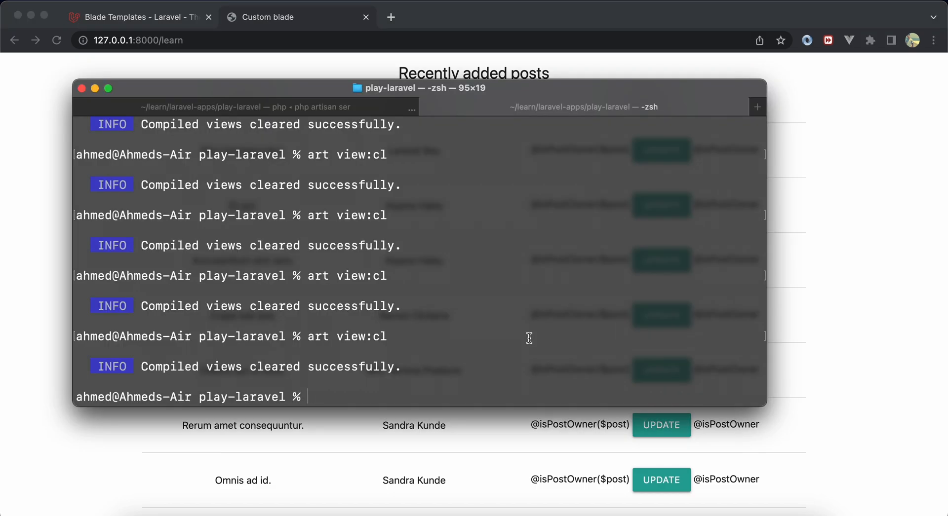
mouse_move(416, 339)
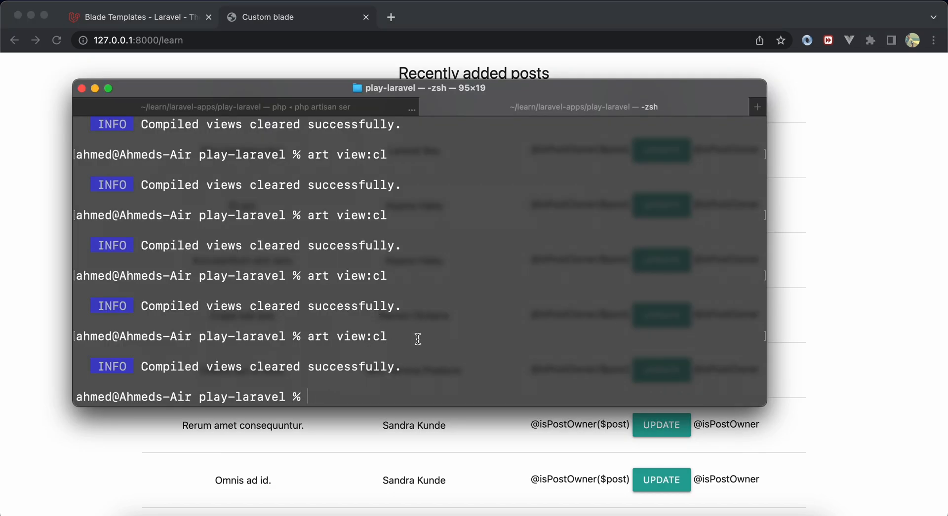
Clear the terminal and run php artisan view:clear to drop compiled views
text(clea)
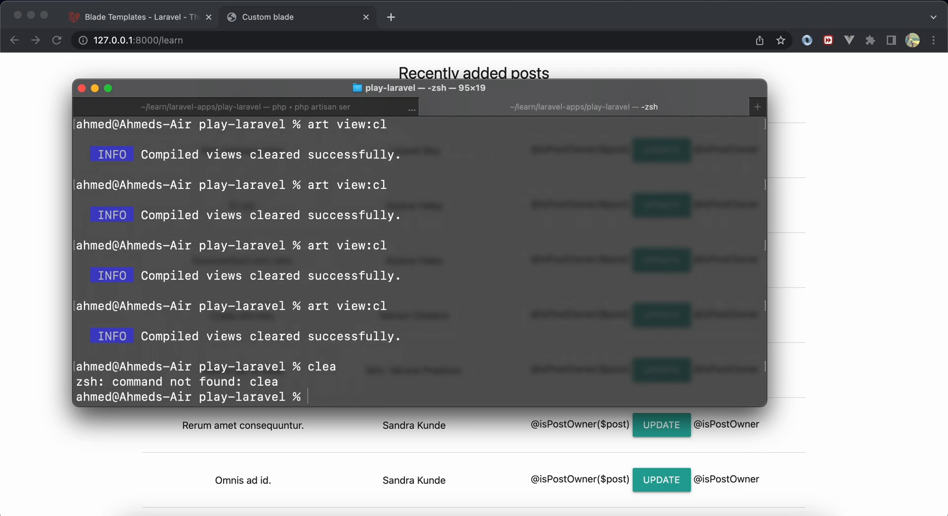
text(php a)
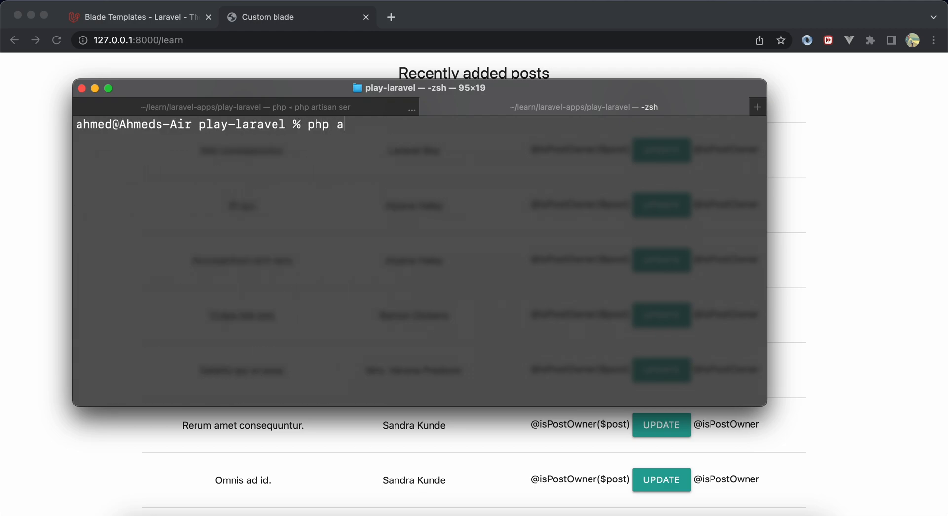
text(rtisan vi)
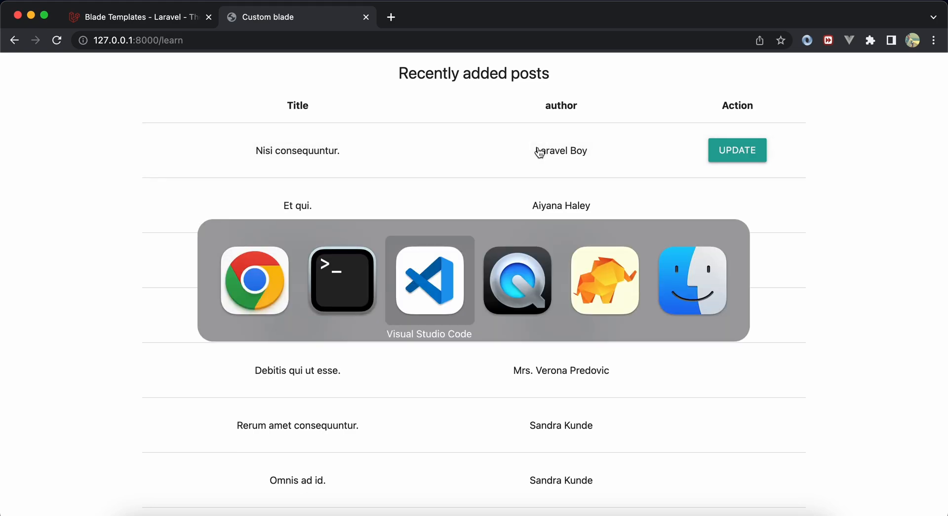
Return to the code editor after confirming UPDATE shows only on Laravel Boy's post
click(429, 281)
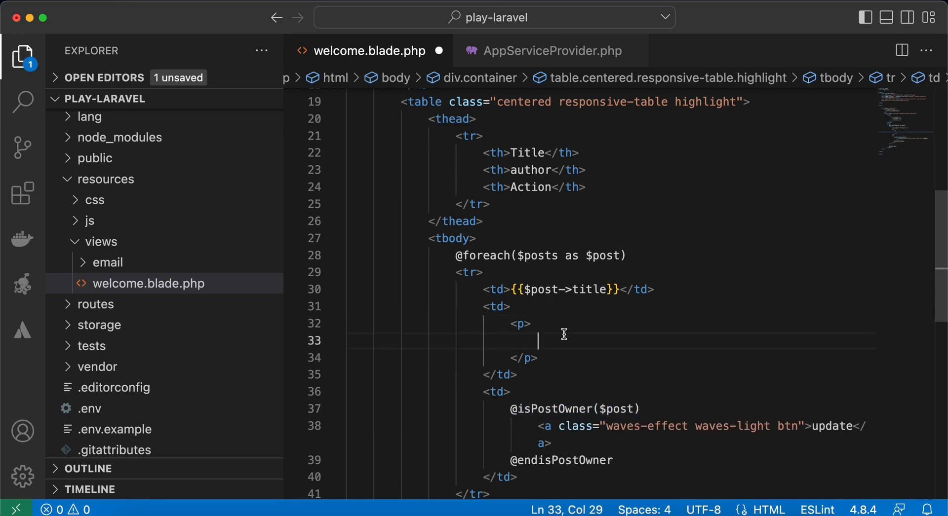
text(@isPostOwner($post))
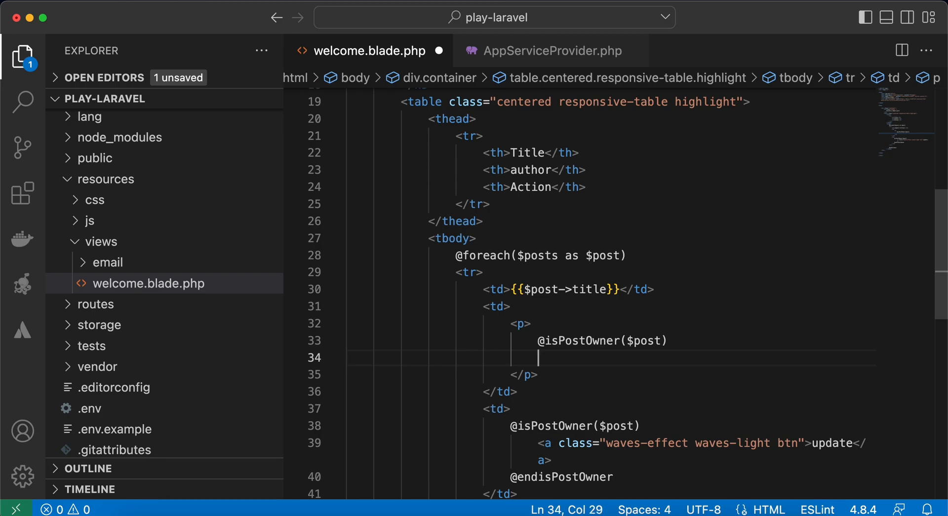
text(<b></b>)
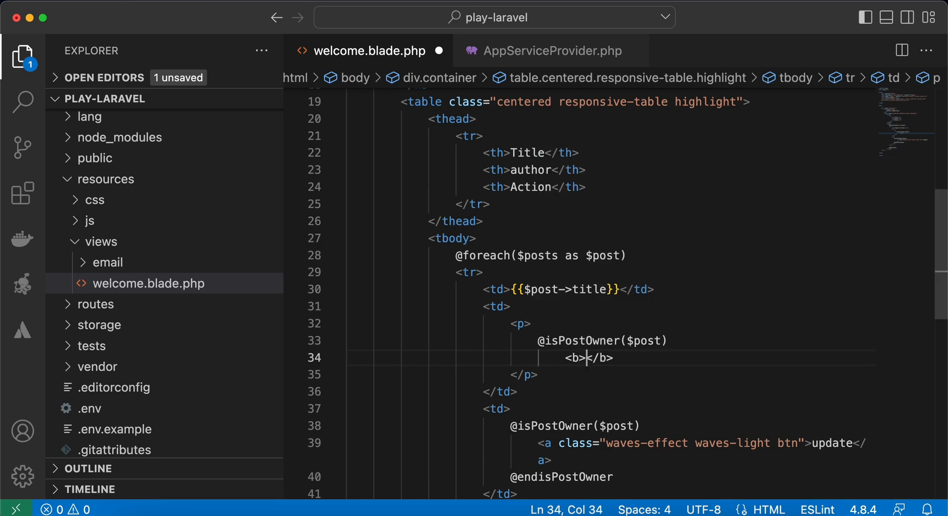
text(Yoy)
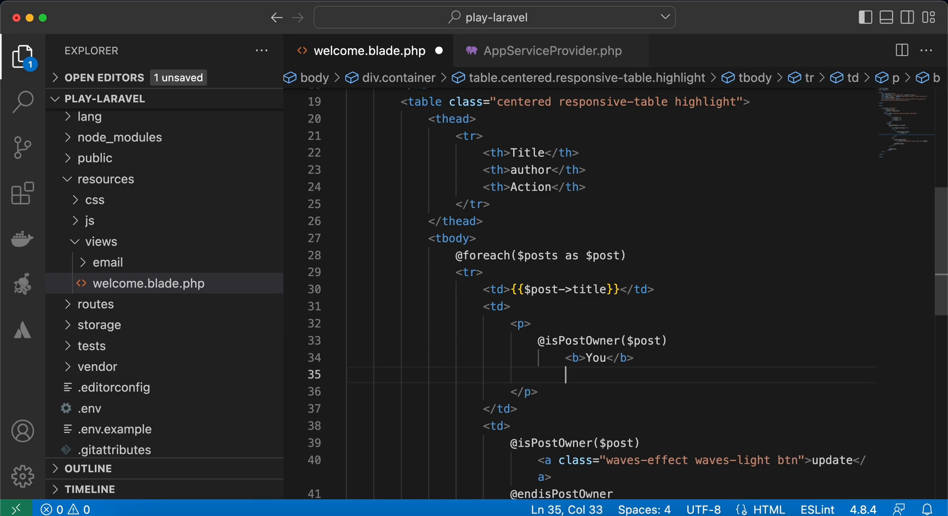
text(@else)
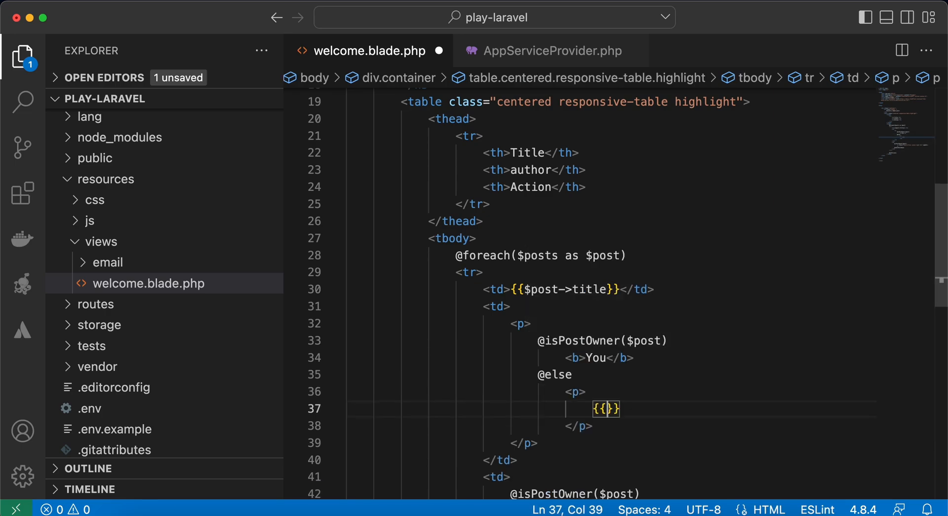
text($post->user->name)
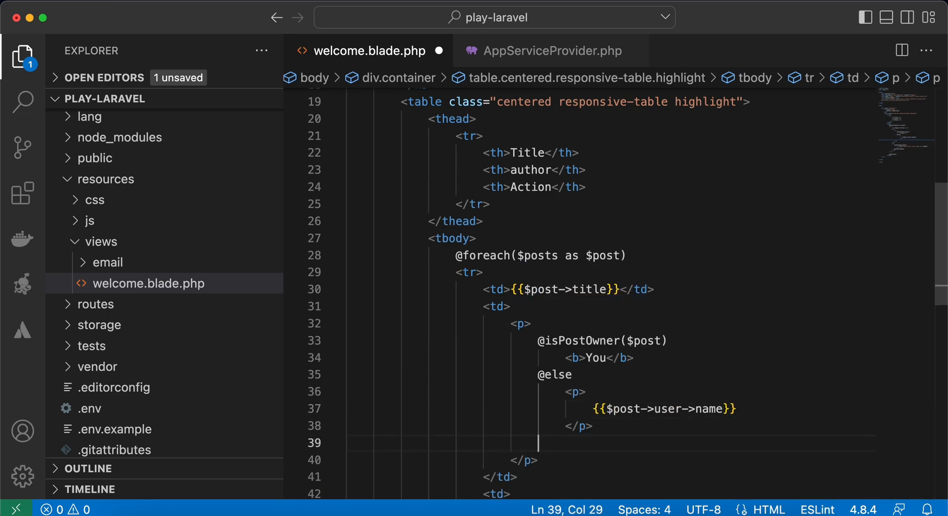
text(endisPostOwner)
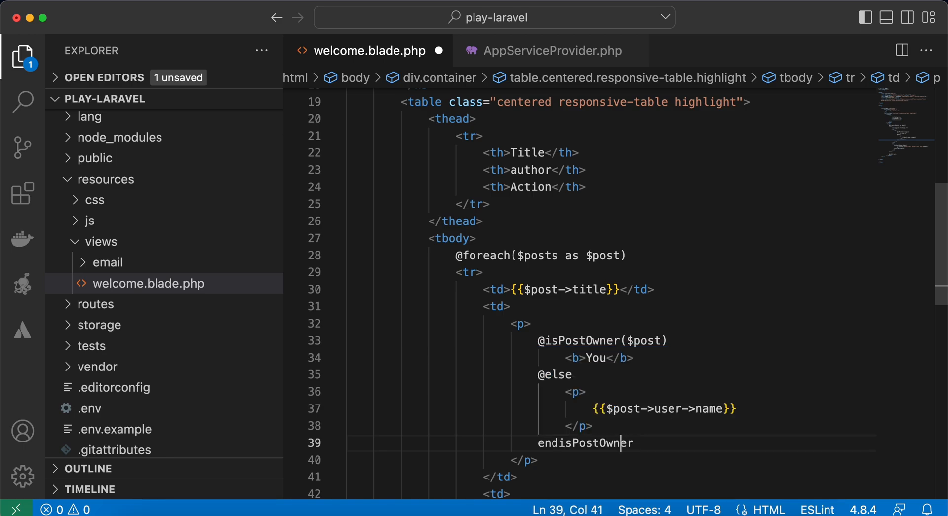
text(@)
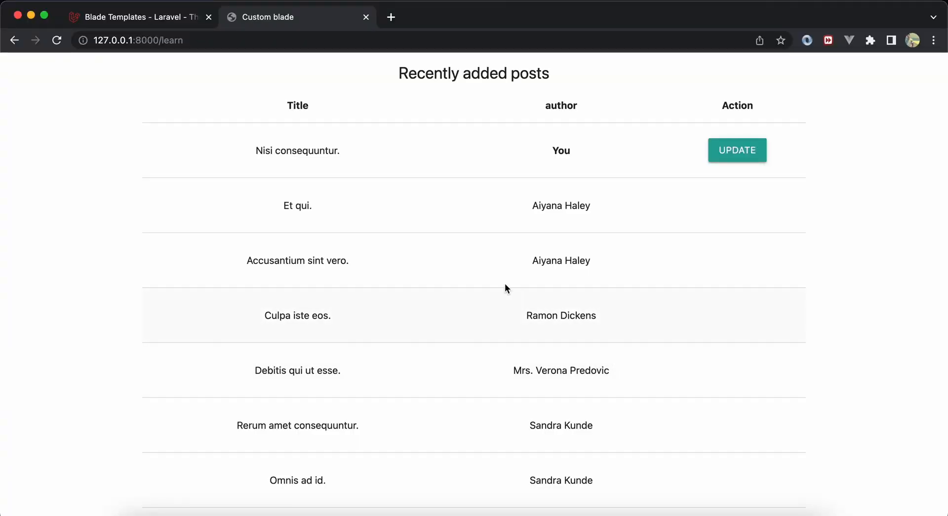
mouse_move(664, 320)
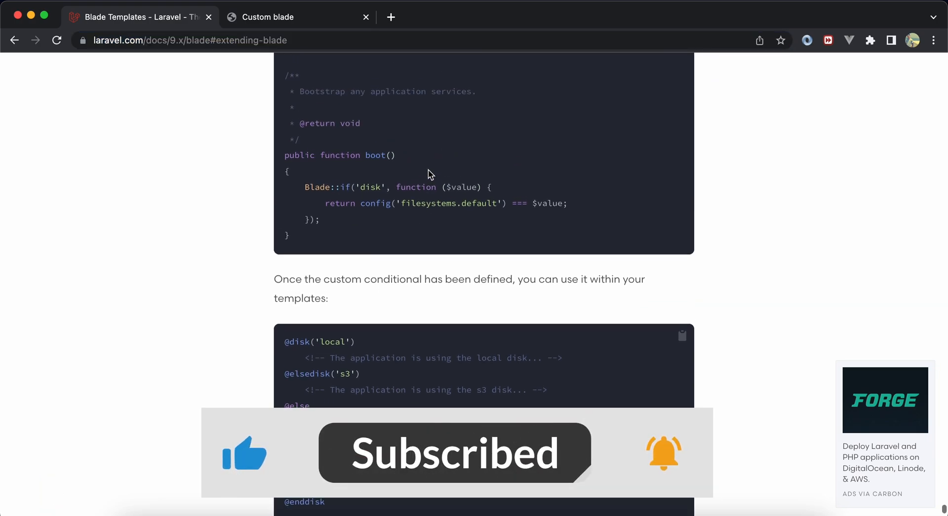
Scroll the Laravel Blade docs to the Custom If Statements section
scroll(up, 3)
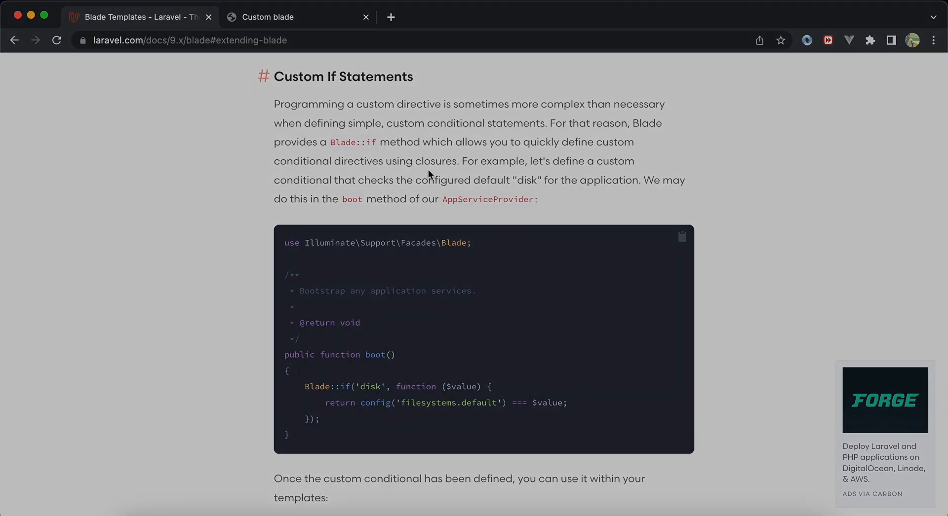